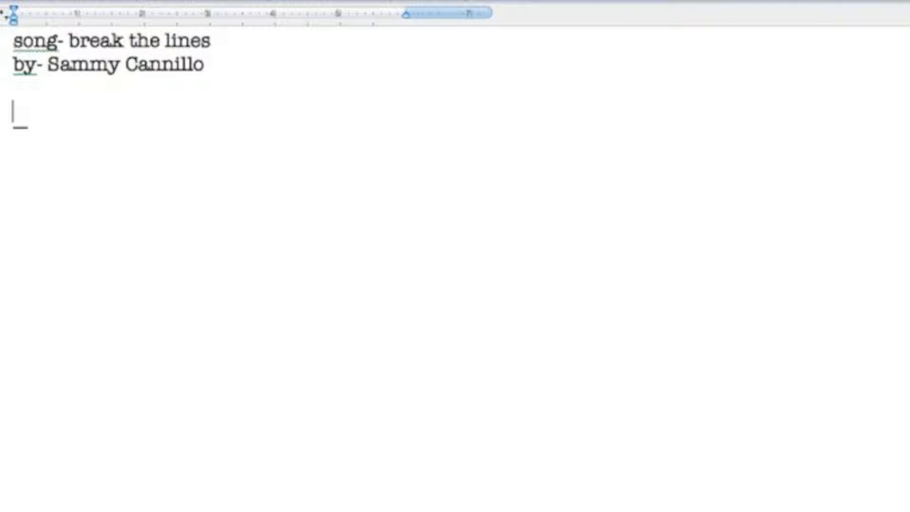
Write the first verse under the title, from 'I can't define how' to 'There's little that you said'.
{"action": "type", "text": "I'll type the lyrics"}
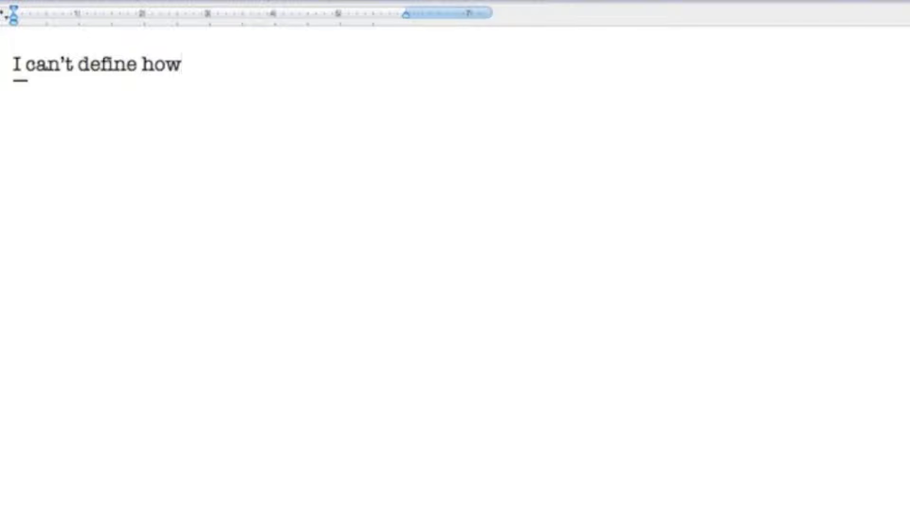
{"action": "type", "text": "I want to do this"}
{"action": "type", "text": "I need to clear my HEAD"}
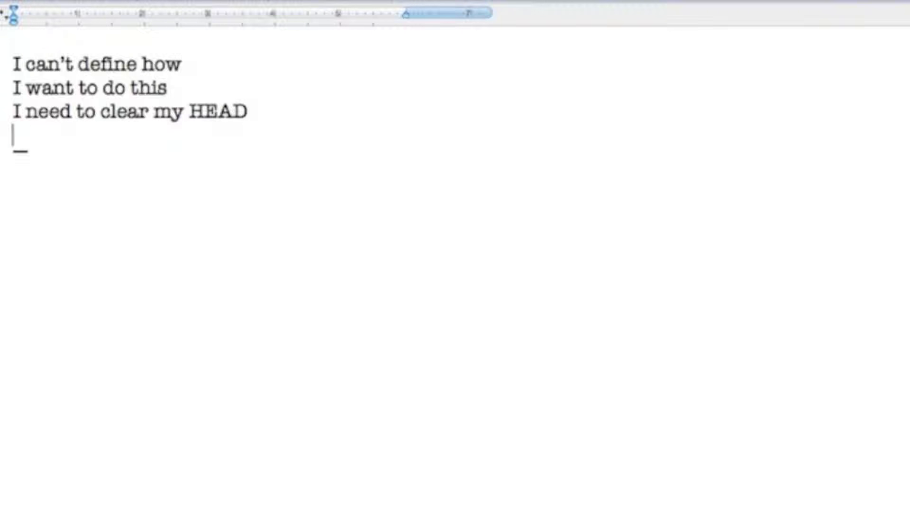
{"action": "type", "text": "The grey is darker"}
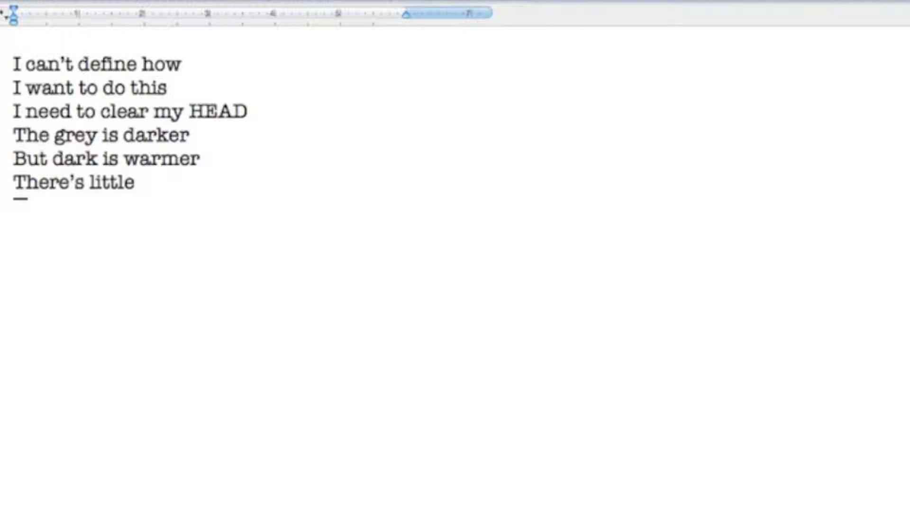
{"action": "type", "text": "that you said"}
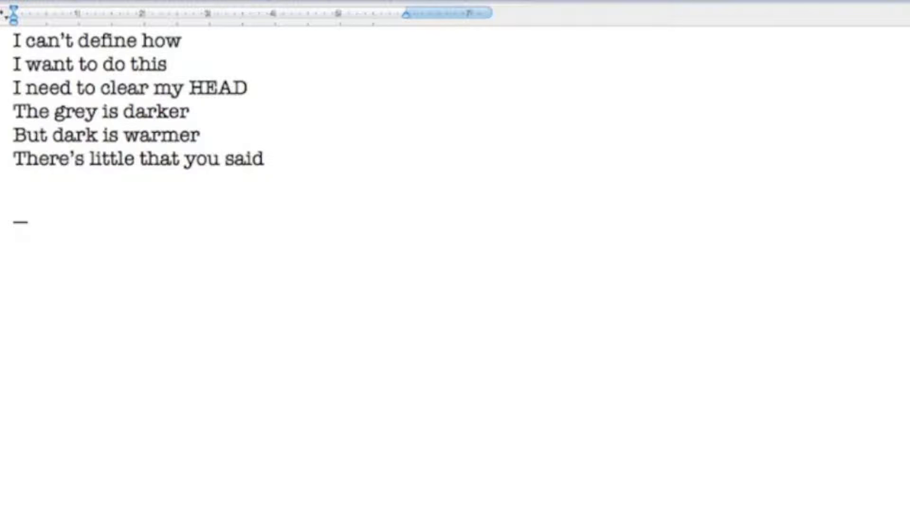
Write the second verse about getting confident, ending 'its time to let you KNOW'.
{"action": "type", "text": "I'm getting confident"}
{"action": "type", "text": "inside your sou"}
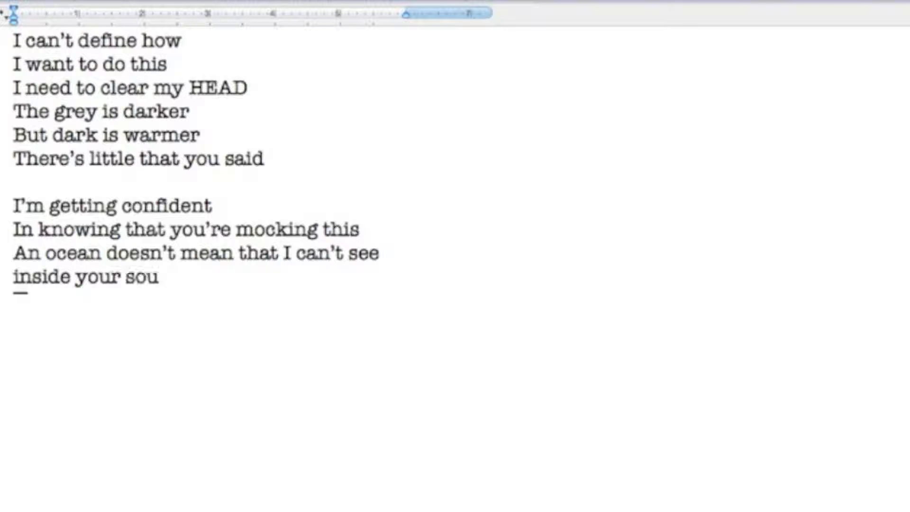
{"action": "type", "text": "l"}
{"action": "type", "text": "I’m getting confident in knowing that you’r"}
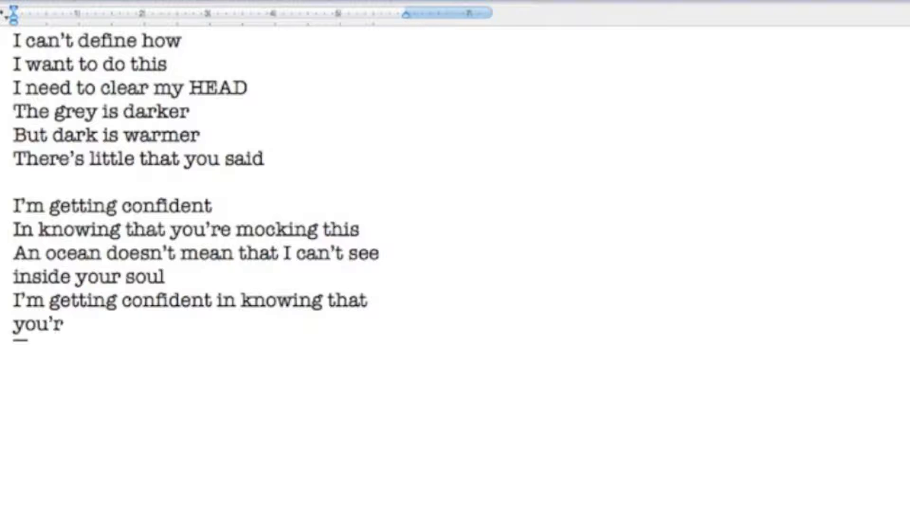
{"action": "type", "text": "e mocking this"}
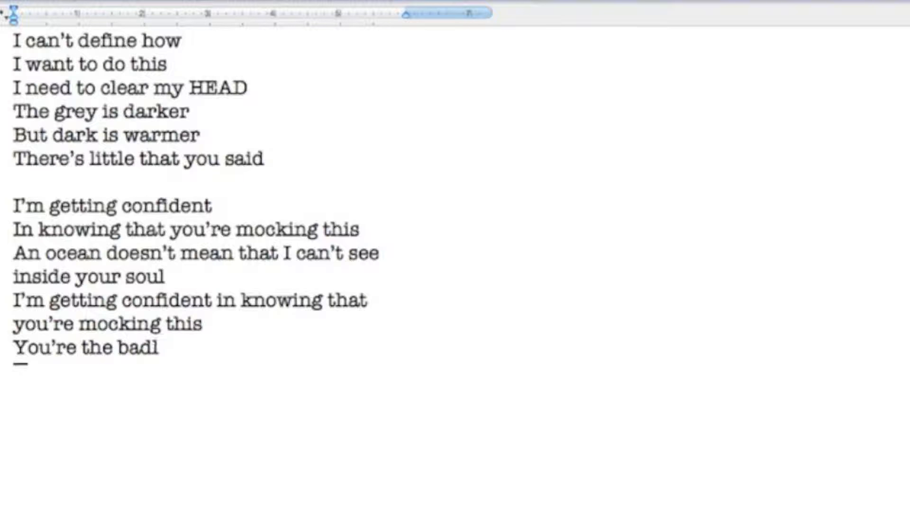
{"action": "type", "text": "ands in my mind its time to let y"}
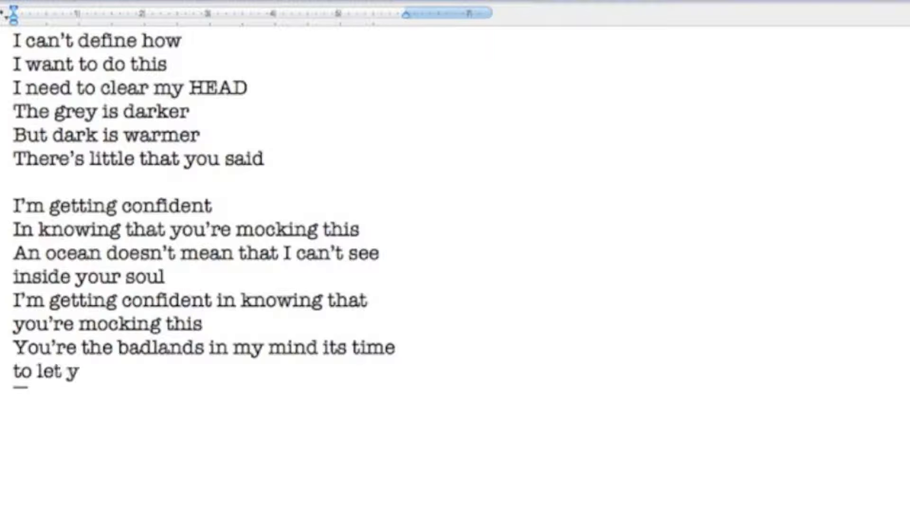
{"action": "type", "text": "ou KNOW"}
{"action": "type", "text": "I'M SURE"}
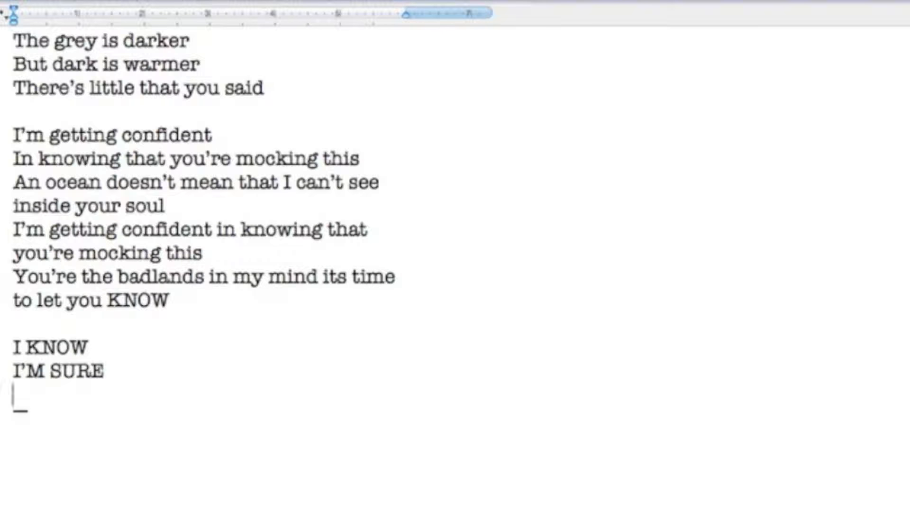
Write the all-caps chorus 'YOU'LL GO ... FOLLOW ME BACK HOOOO ... MY MIND WILL STRAY ... TO BREAK THE LINES' with bold phrases.
{"action": "type", "text": "YOULL GO"}
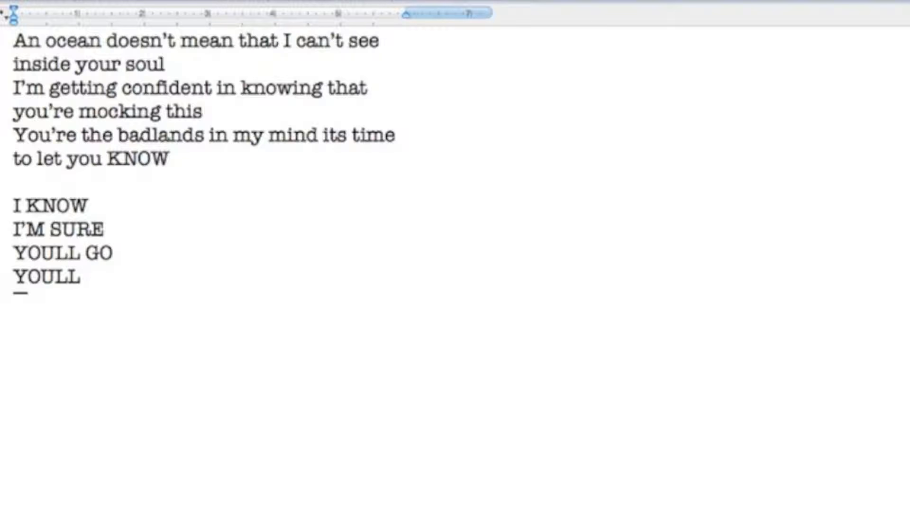
{"action": "type", "text": "FOLLOW ME BACK HOOOOOOOOOMMMMMEEEEEE"}
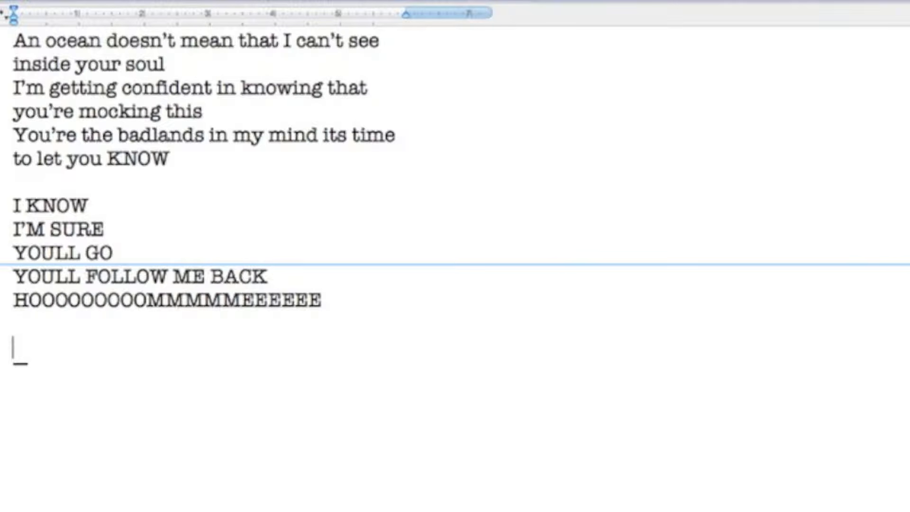
{"action": "type", "text": "MY MIND WILL STRAY"}
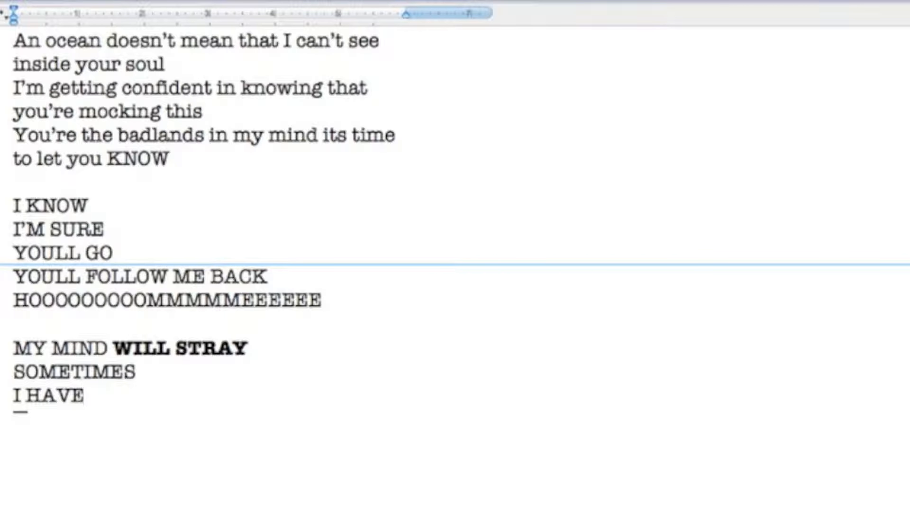
{"action": "type", "text": "TO BREAK THE LINES"}
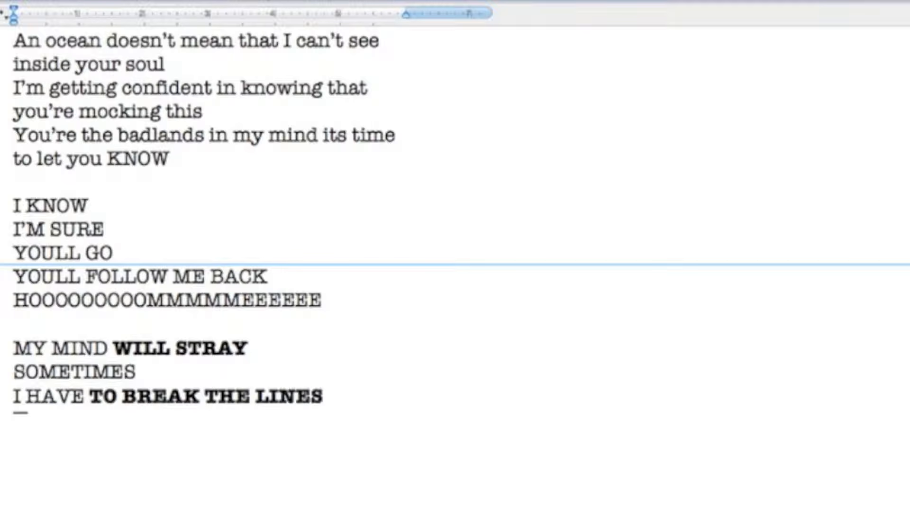
Write the third verse: 'You said I caused a / Tear in your heart', the compliment and 'Your stupid poems' lines.
{"action": "scroll", "scroll_direction": "down", "scroll_amount": 3}
{"action": "type", "text": "Y"}
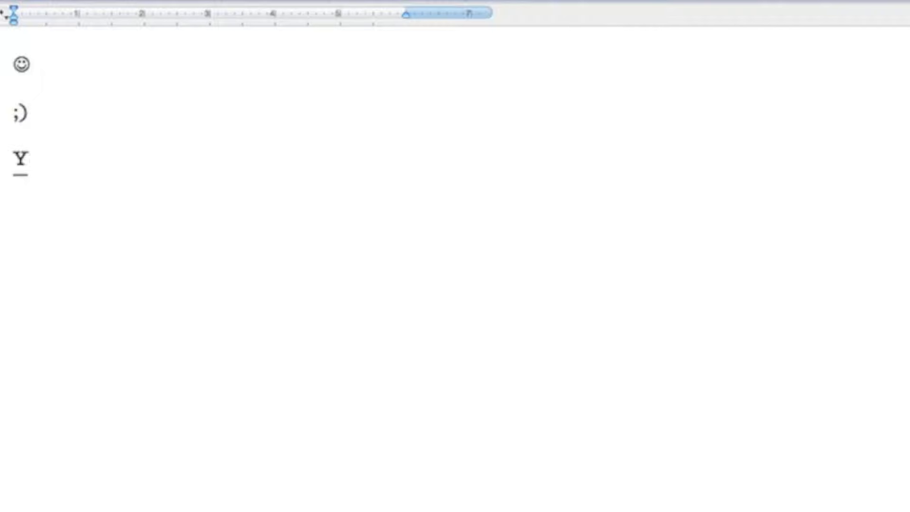
{"action": "type", "text": "ou said I caused a"}
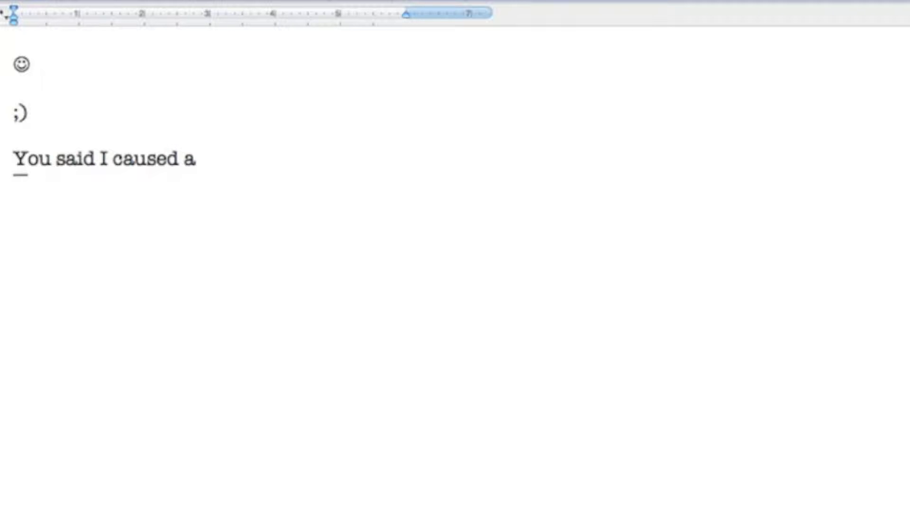
{"action": "type", "text": "Tear in your hea"}
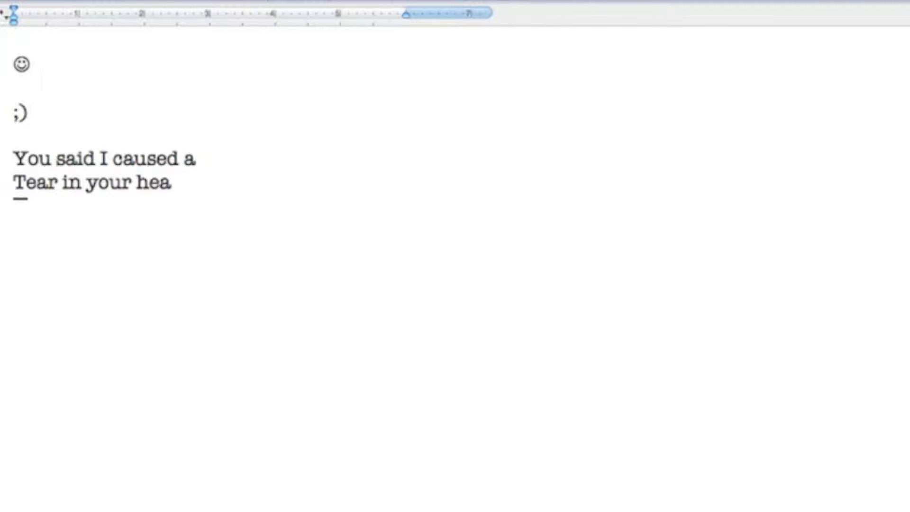
{"action": "type", "text": "rt"}
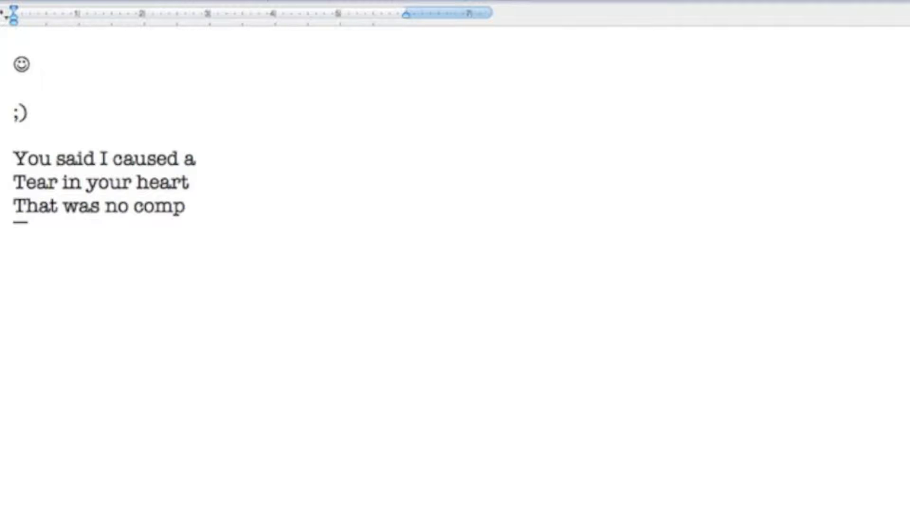
{"action": "type", "text": "liment"}
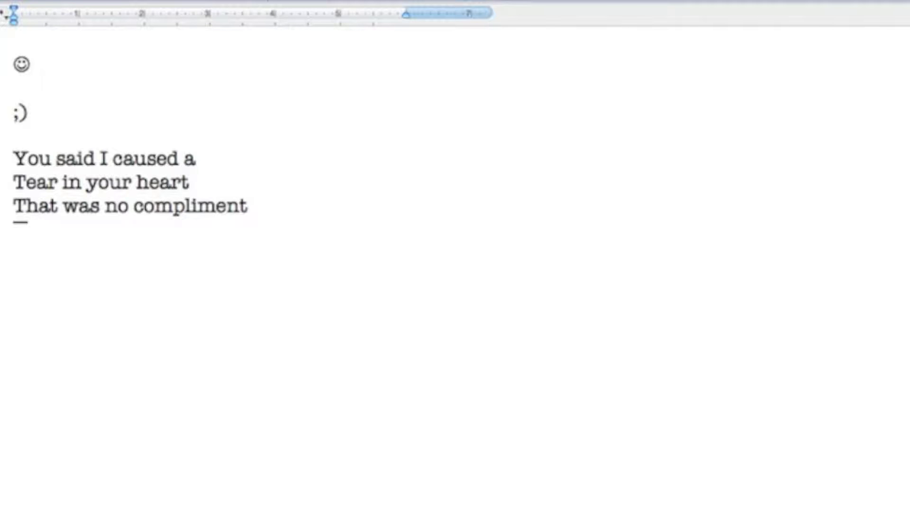
{"action": "type", "text": "Your stup"}
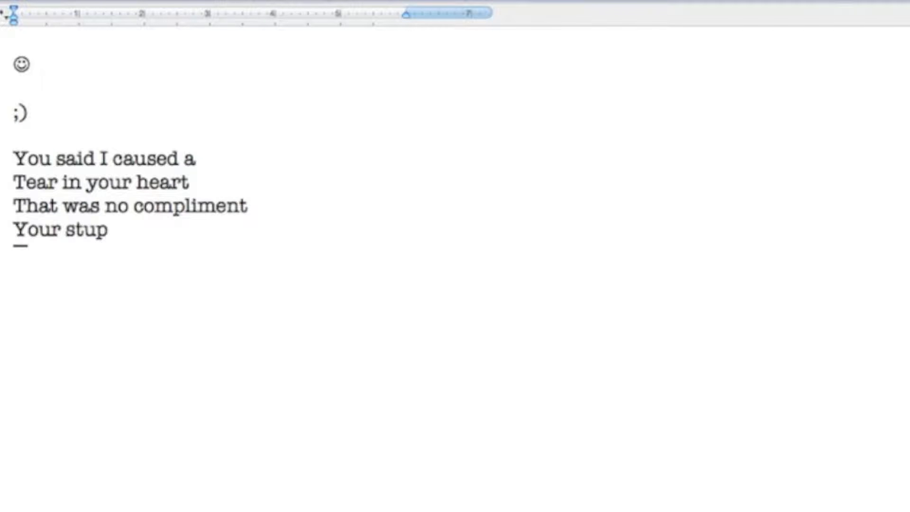
{"action": "type", "text": "id poems"}
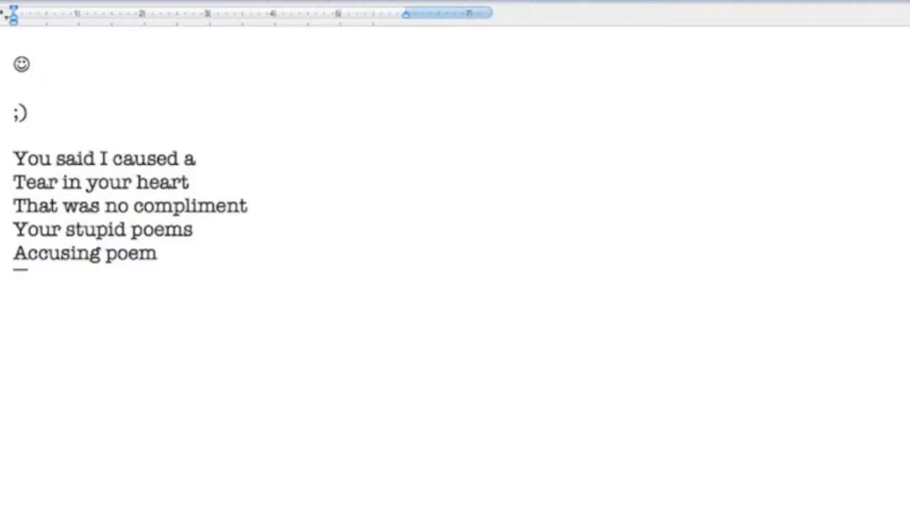
{"action": "type", "text": "s"}
{"action": "type", "text": "DENY the words I’ve sent"}
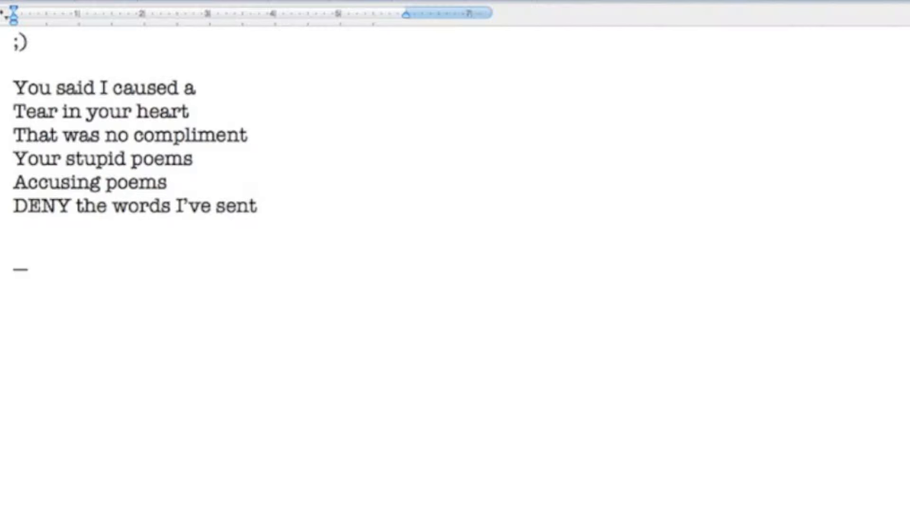
Write the pre-chorus about mocking, 'Did you try to paint your neck?' and 'its time to let you know'.
{"action": "type", "text": "I'm getting confident"}
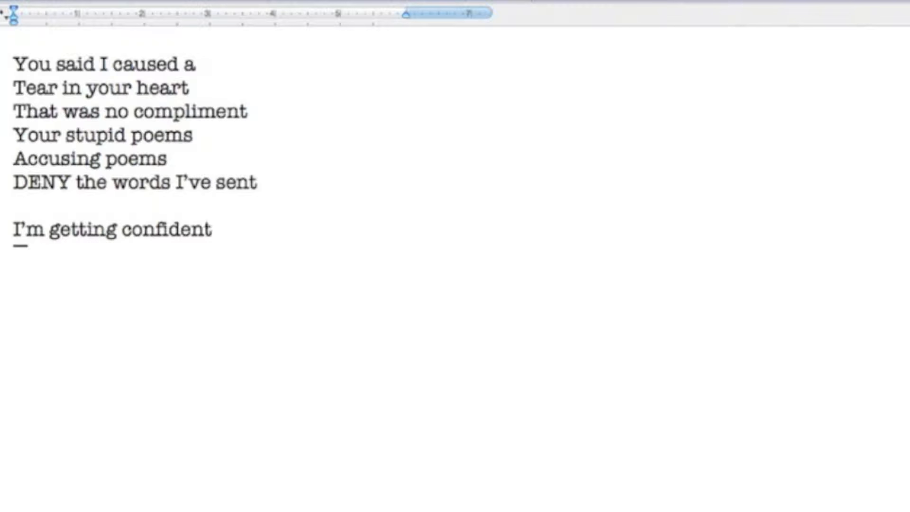
{"action": "type", "text": "in knowing that you're mock"}
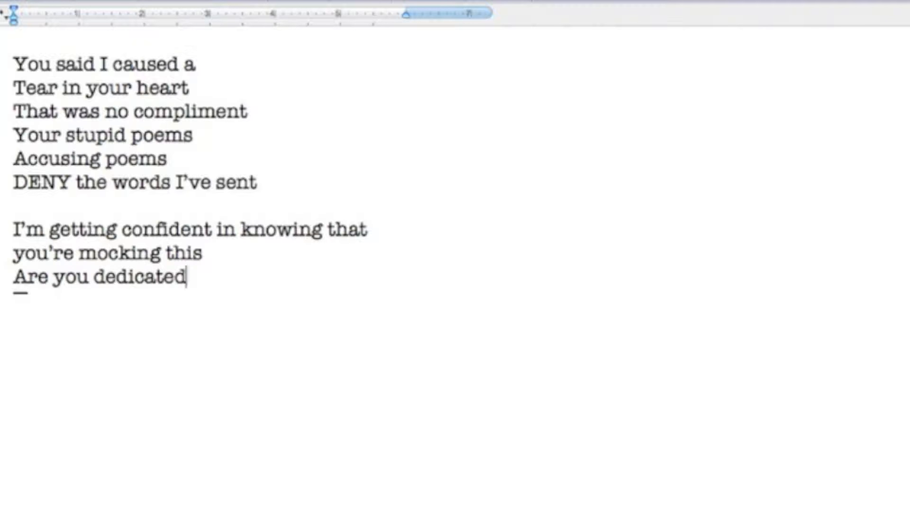
{"action": "type", "text": "? Did you try to paint your"}
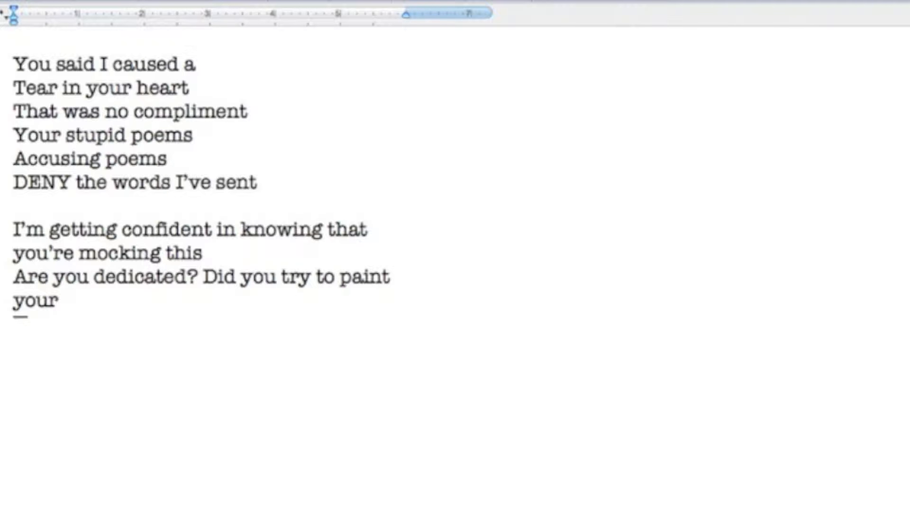
{"action": "type", "text": "neck?"}
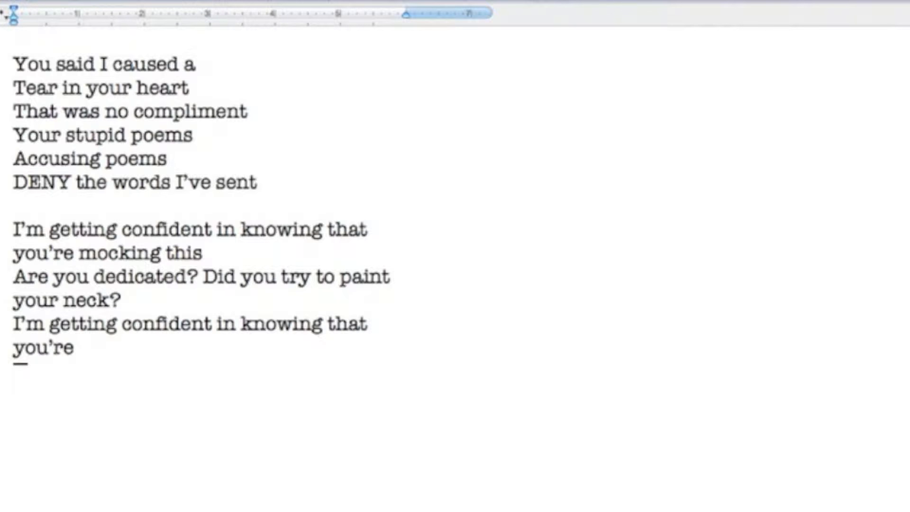
{"action": "type", "text": "mocking this"}
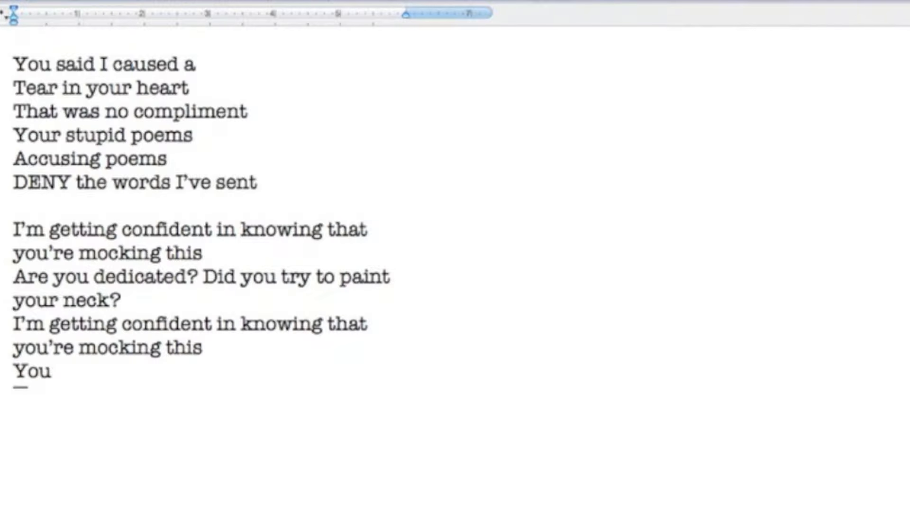
{"action": "type", "text": "are blurry all the time its time to"}
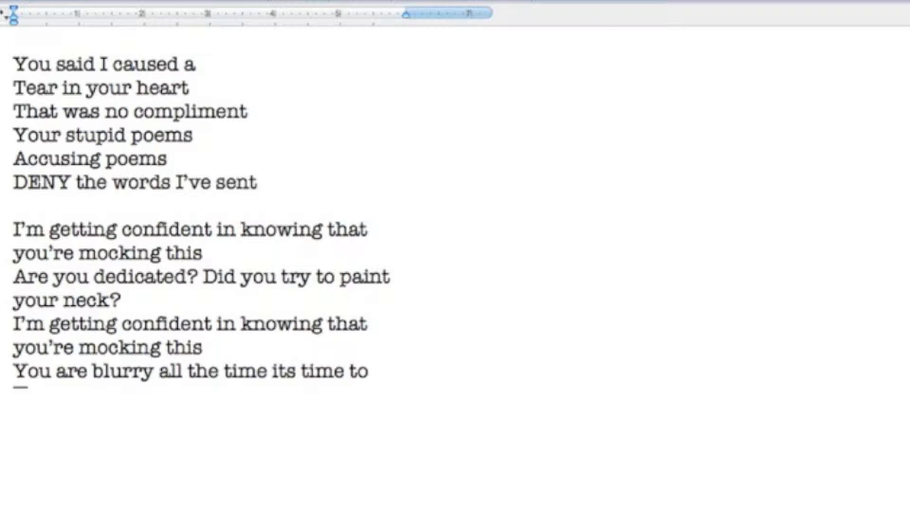
{"action": "type", "text": "let you know"}
{"action": "type", "text": "I KNOW"}
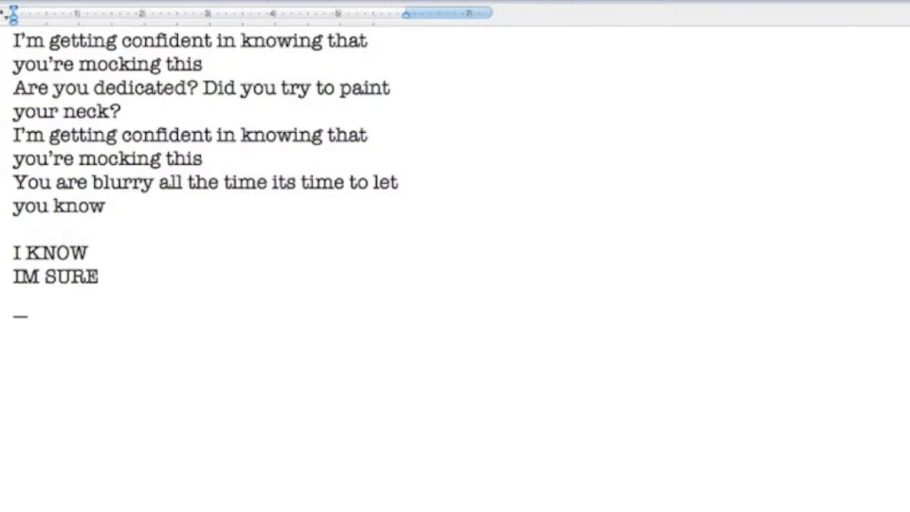
Write the all-caps chorus 'YOU'LL GO / FOLLOW ME BACK HOOOOO / MY MIND WILL STRAY' and begin 'SOMETIMES I HAVE'.
{"action": "type", "text": "YOU'LL GO"}
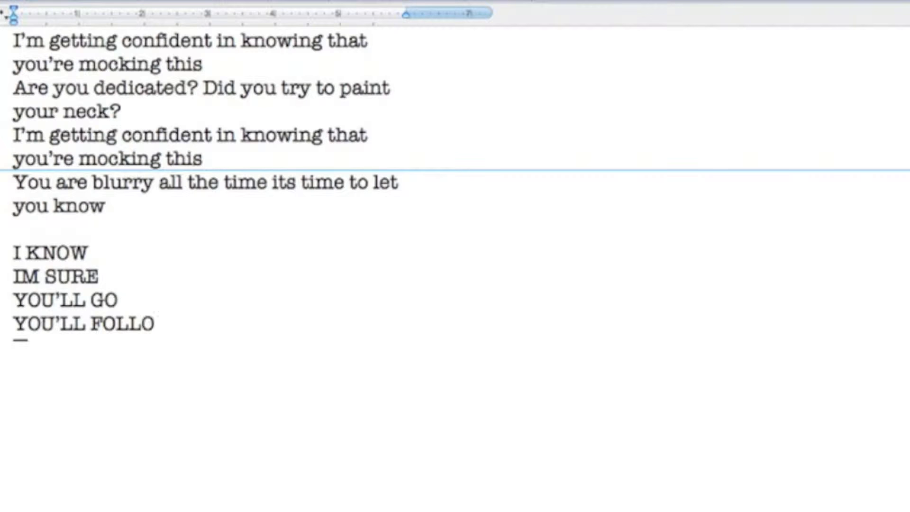
{"action": "type", "text": "W ME BACK HOOOOOOMMMEEEEE"}
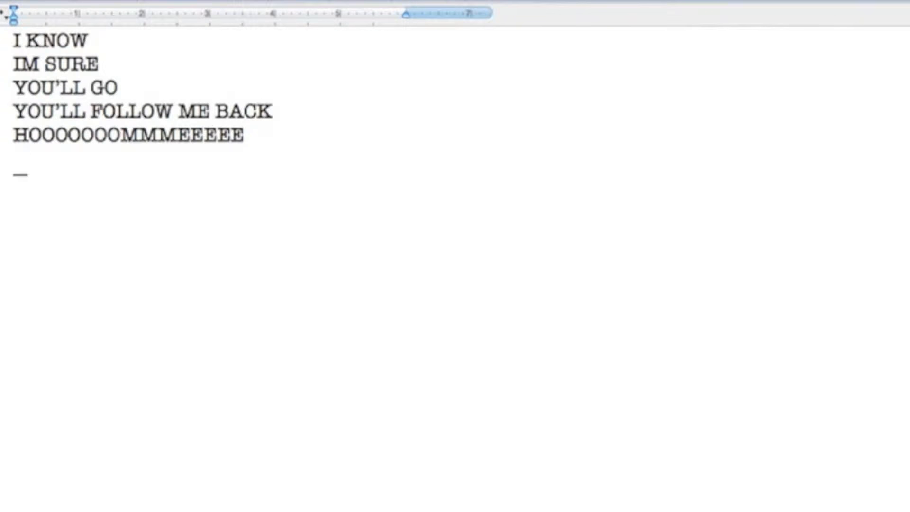
{"action": "type", "text": "MY MIND WILL STRAY"}
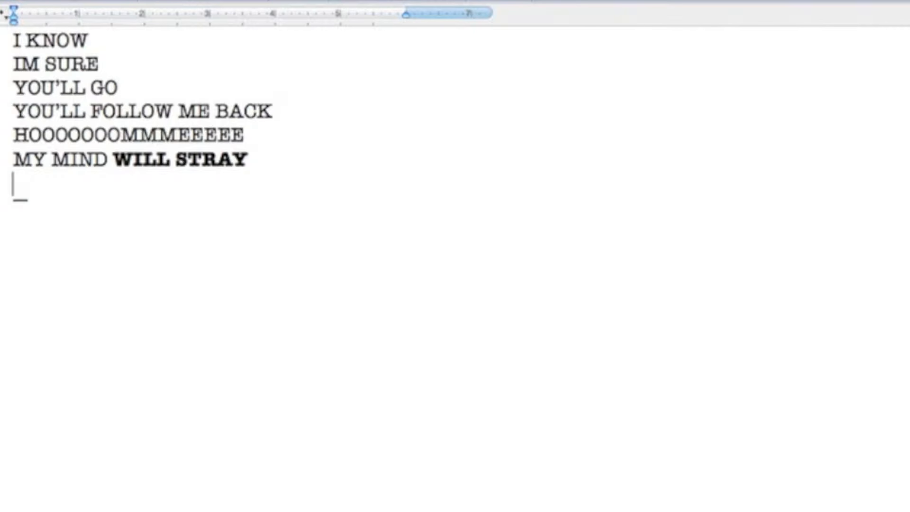
{"action": "type", "text": "SOMETIMES I HAE"}
{"action": "type", "text": "AND FOR WHAT’S"}
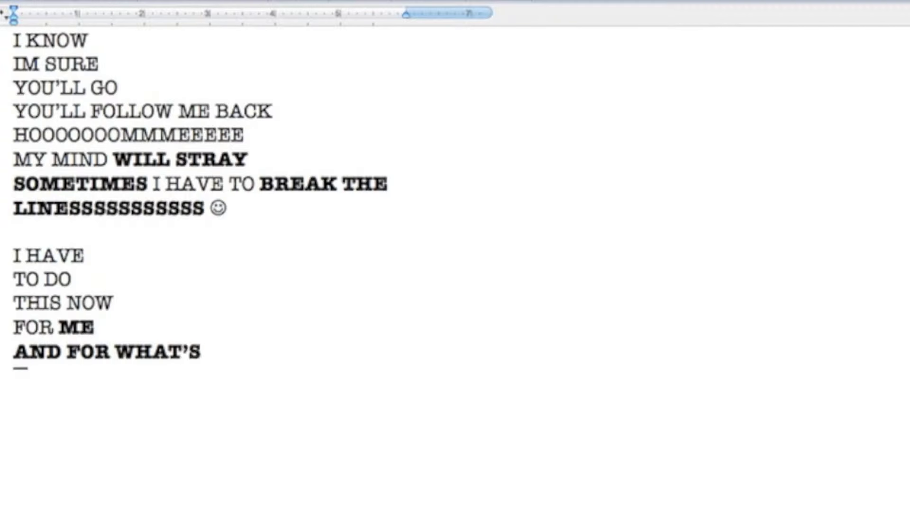
Finish the block with RIGHT, NEXT TIME, I'LL BE, MORE CAREFUL, OF WHAT LEAVES MY MIND, MIND bold.
{"action": "type", "text": "RIGHT"}
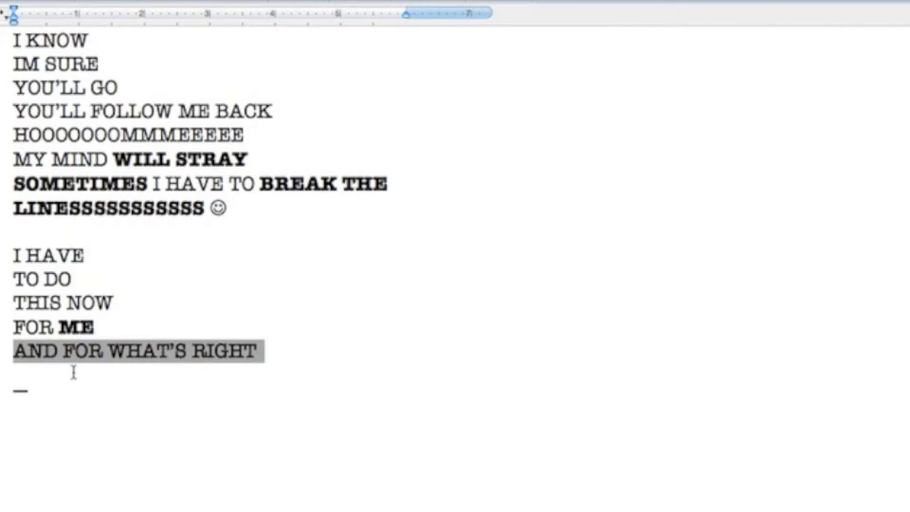
{"action": "type", "text": "NEXT TIME"}
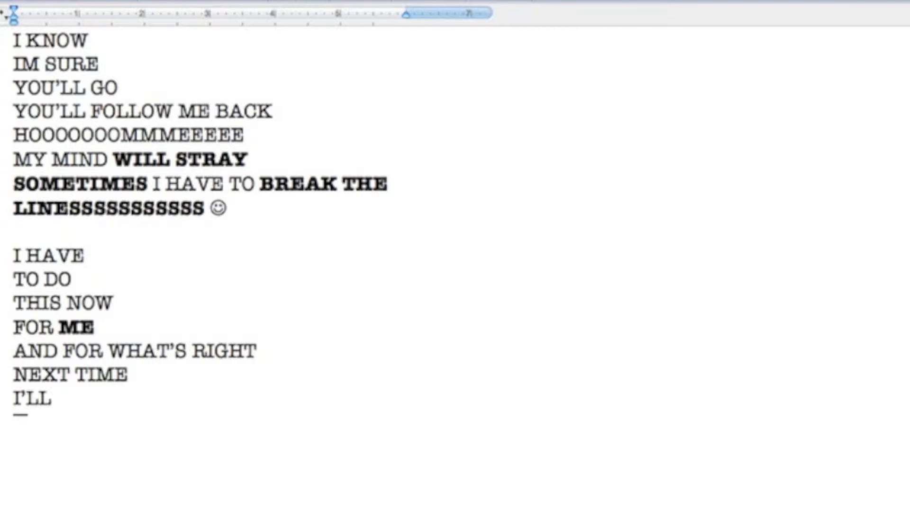
{"action": "type", "text": "BE"}
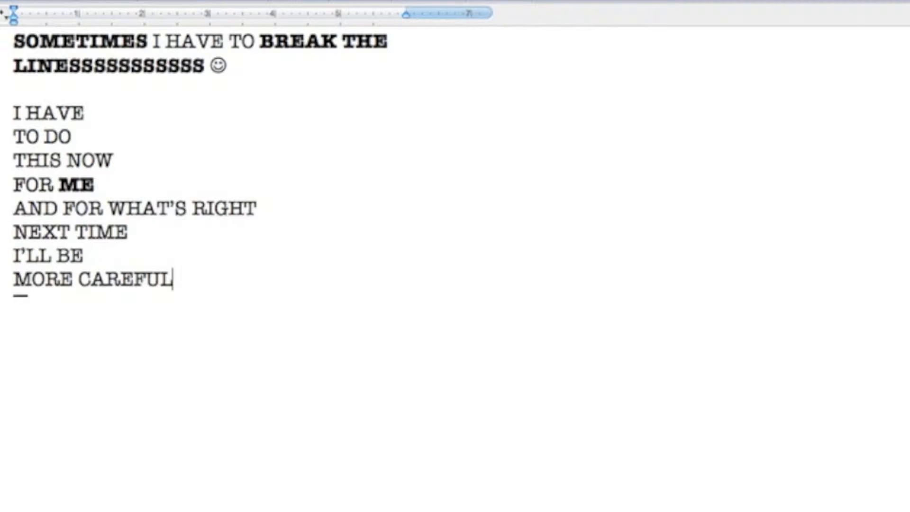
{"action": "type", "text": "OF WHAT LEAVES MY MIND"}
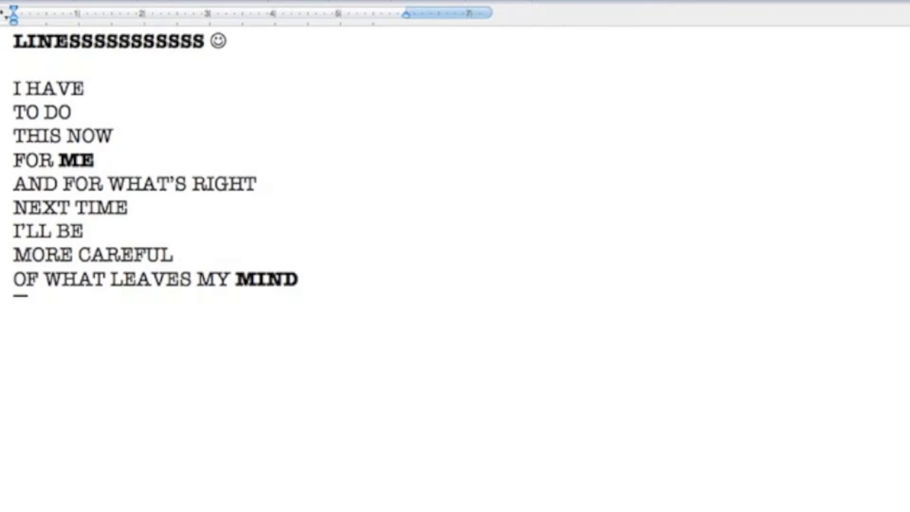
Write the '(Groovy part 😊' note: start dancing in your seats at home, I SEE YOU. START.
{"action": "type", "text": "groo"}
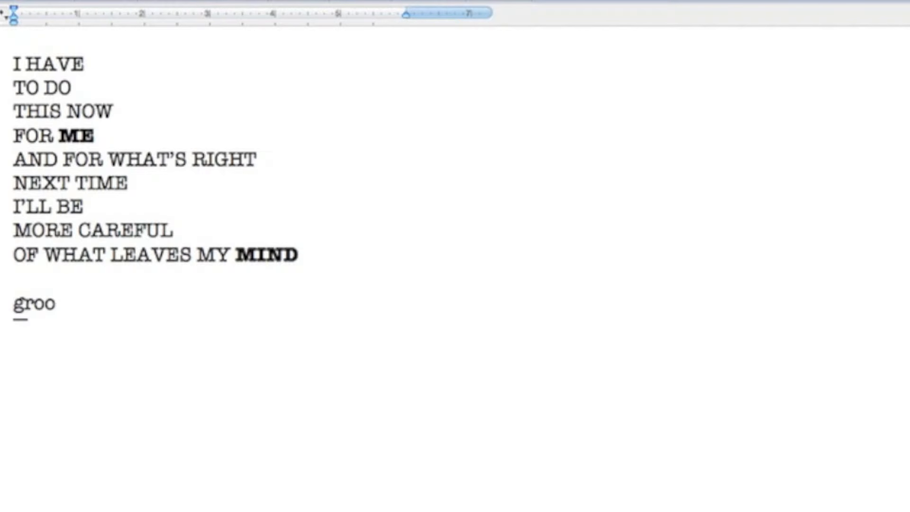
{"action": "type", "text": "(Groovy part 😊"}
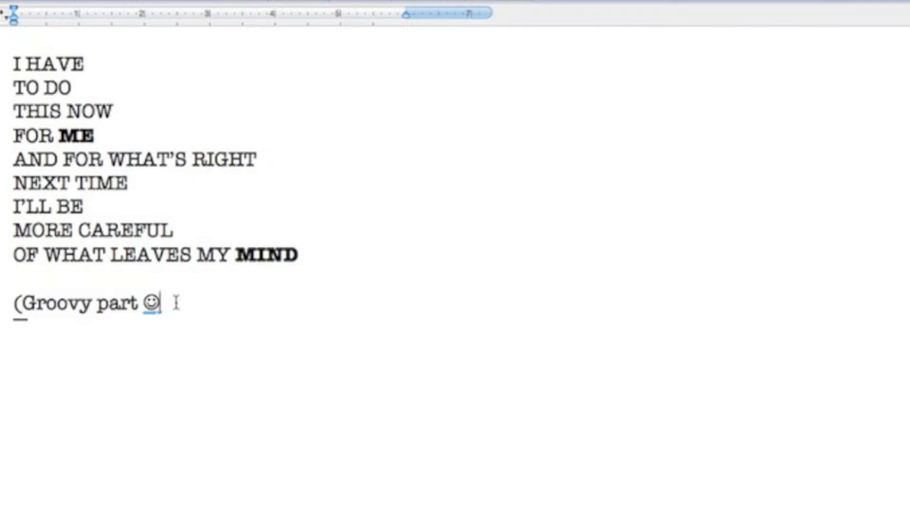
{"action": "type", "text": ". Start dancing in your"}
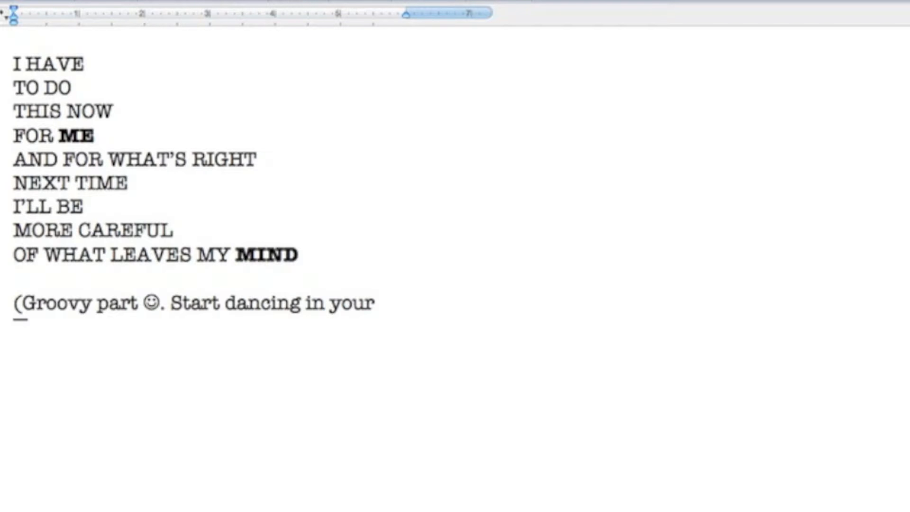
{"action": "type", "text": "seats at home. I SEE YOU"}
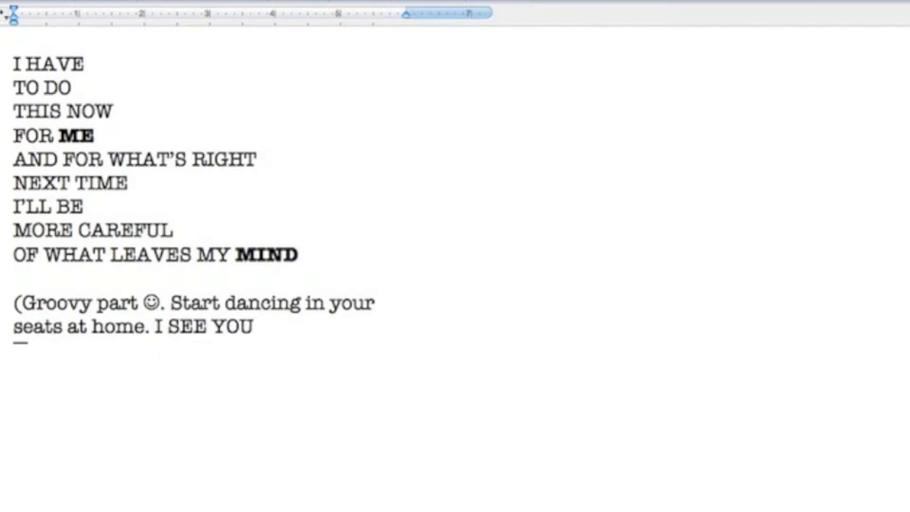
{"action": "type", "text": ". START."}
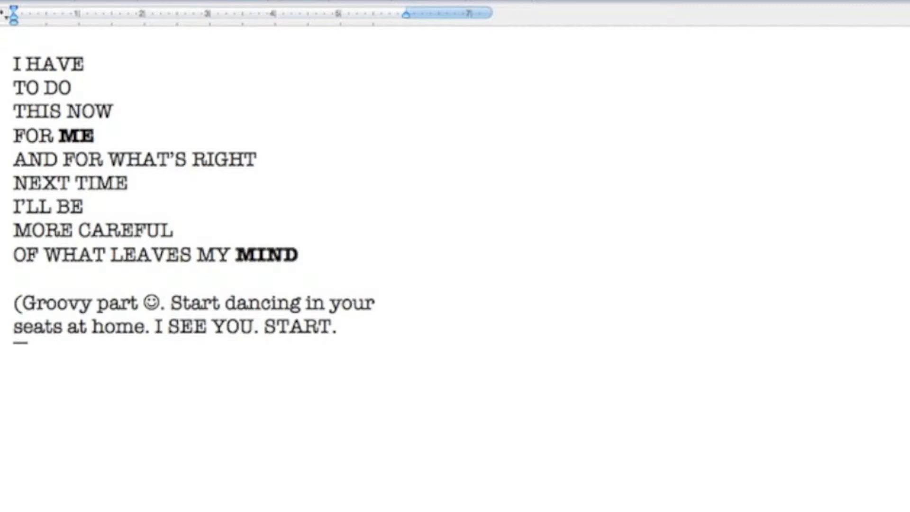
Continue the note after START with 'OK SOON. Here is your chance ☺)' and 'groovy party st'.
{"action": "left_click", "coordinate": [339, 327]}
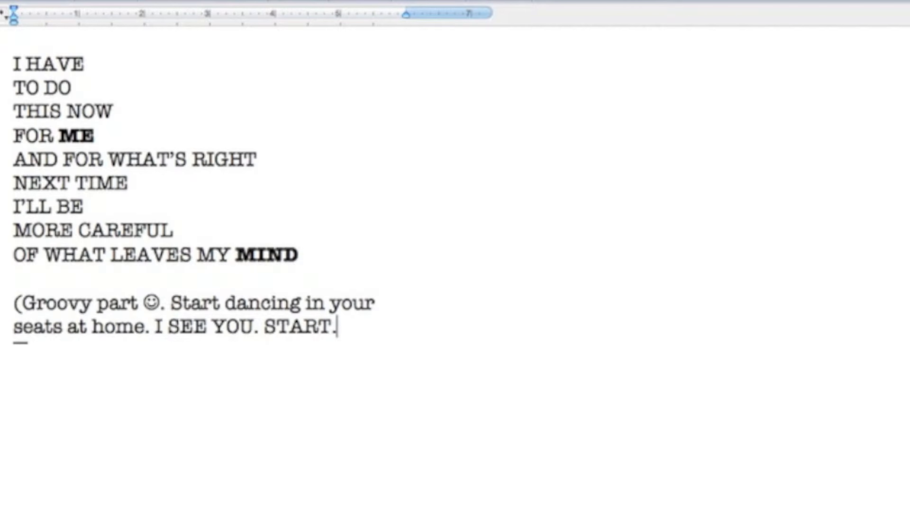
{"action": "type", "text": "OK SOON."}
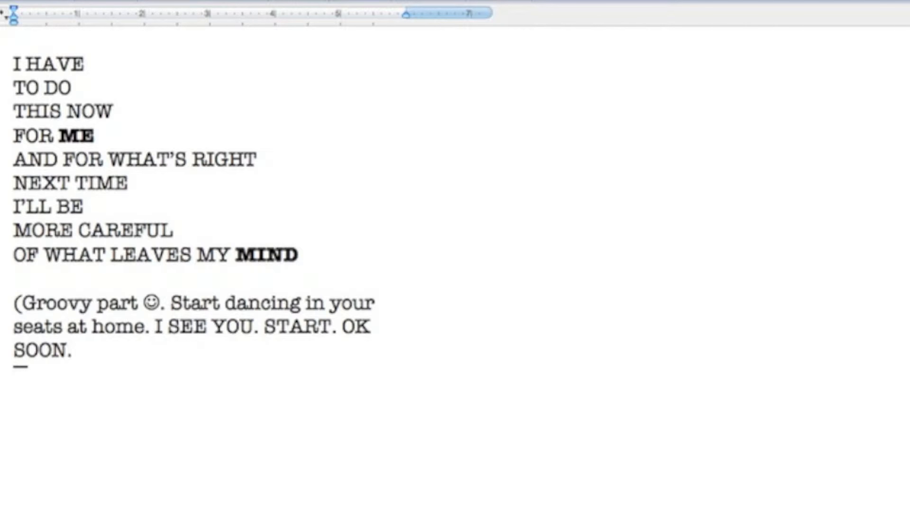
{"action": "type", "text": "Here is your chance ☺"}
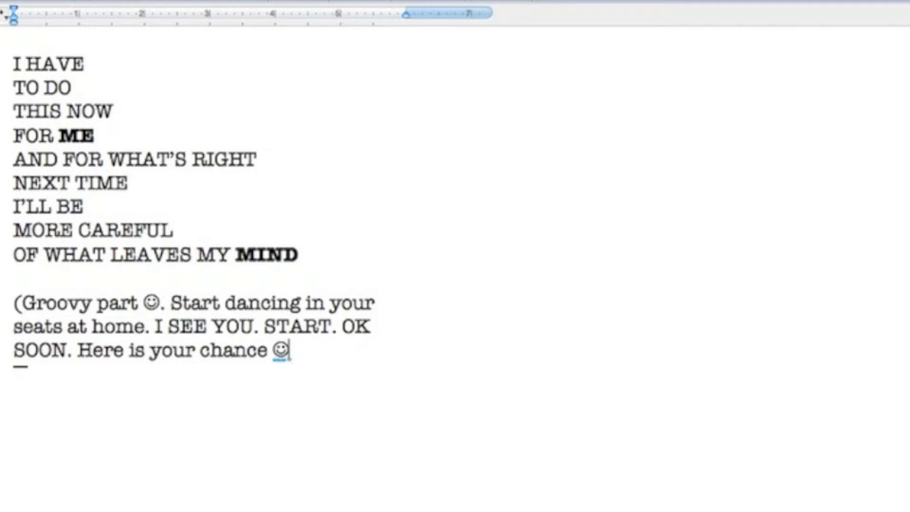
{"action": "type", "text": ")"}
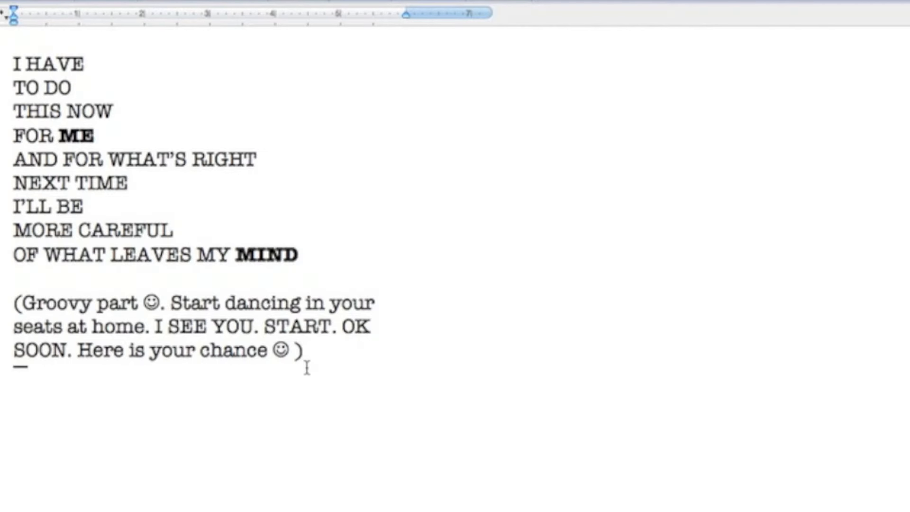
{"action": "type", "text": "groovy party st"}
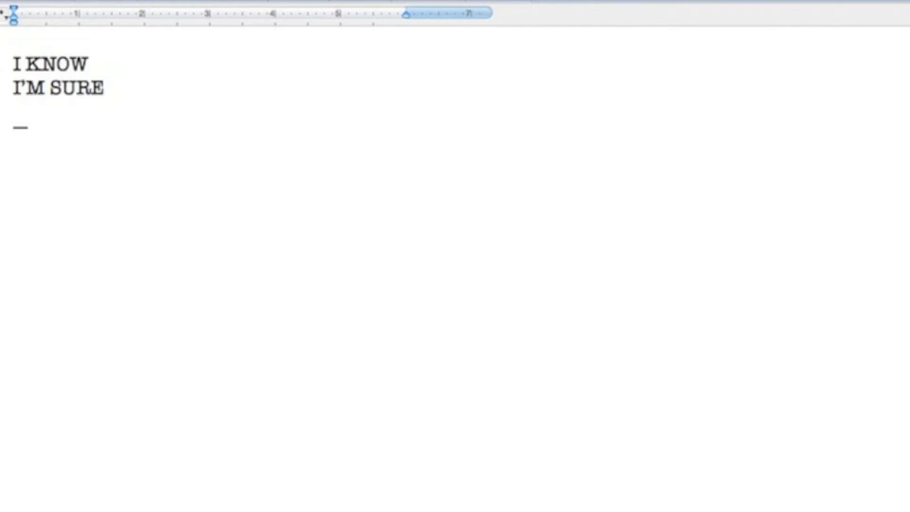
Write the final chorus 'YOU'LL GO / FOLLOW ME BACK HO... / MY MIND WILL STRAY / TO BREAK THE LINES' with bold words.
{"action": "type", "text": "YOU'LL GO"}
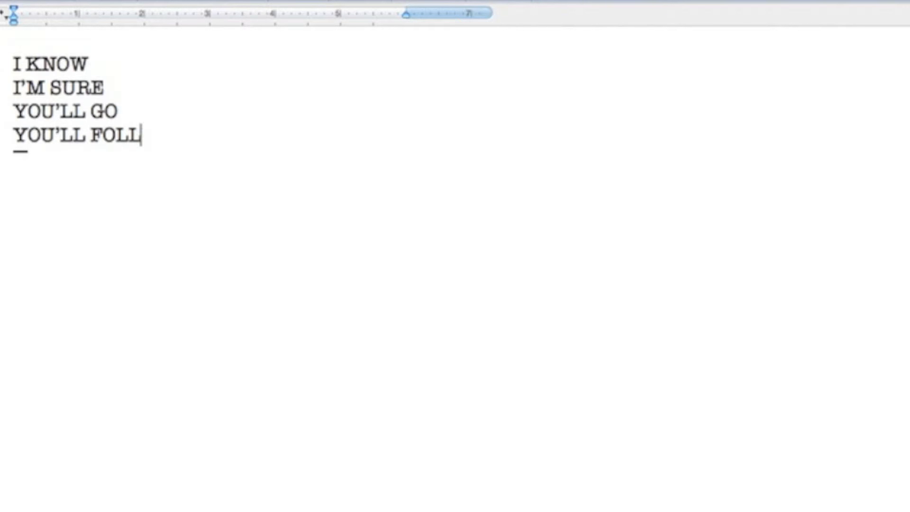
{"action": "type", "text": "OW ME BACK HO"}
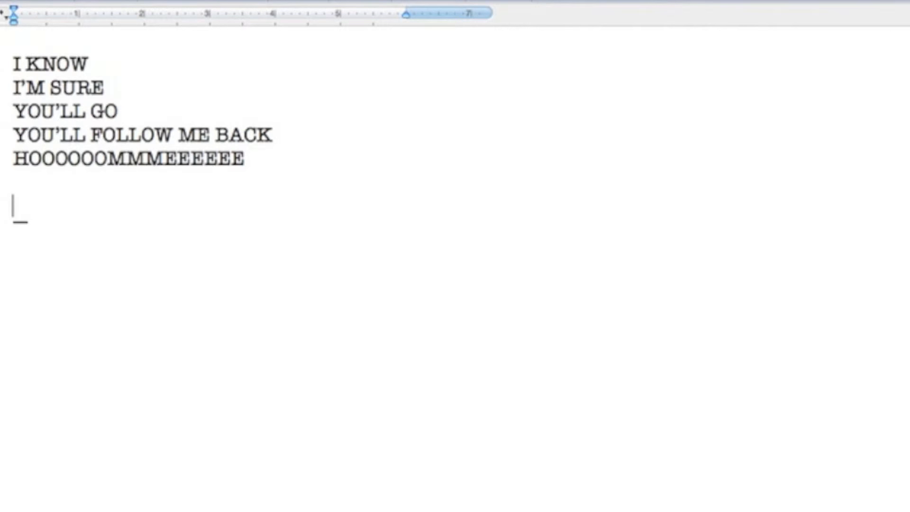
{"action": "type", "text": "MY MIND WILL STRAY"}
{"action": "type", "text": "SOMETIMES I HAVE"}
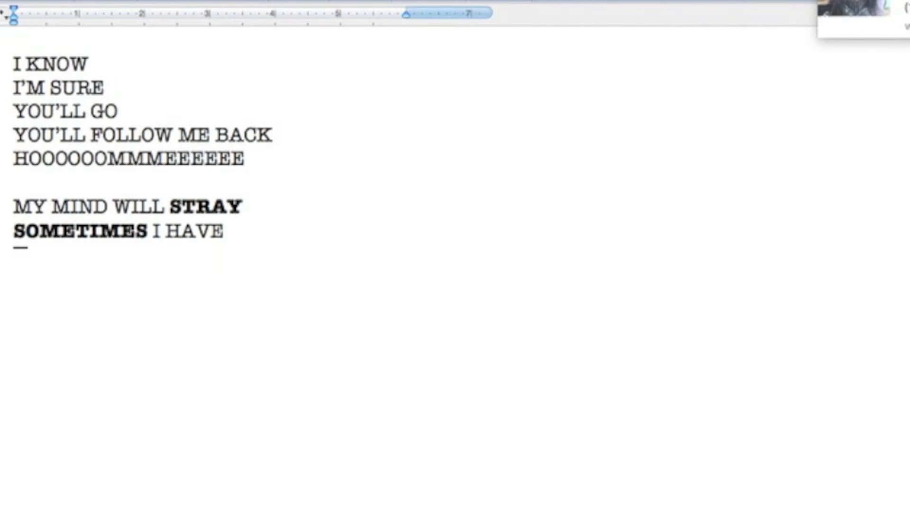
{"action": "type", "text": "TO BREAK THE L"}
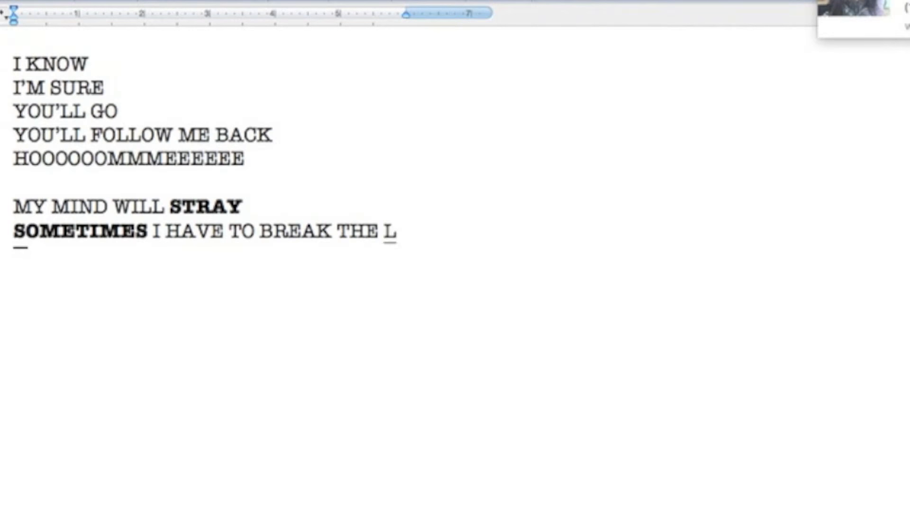
{"action": "type", "text": "INES"}
{"action": "type", "text": "FOR ME AND FOR WHAT’S"}
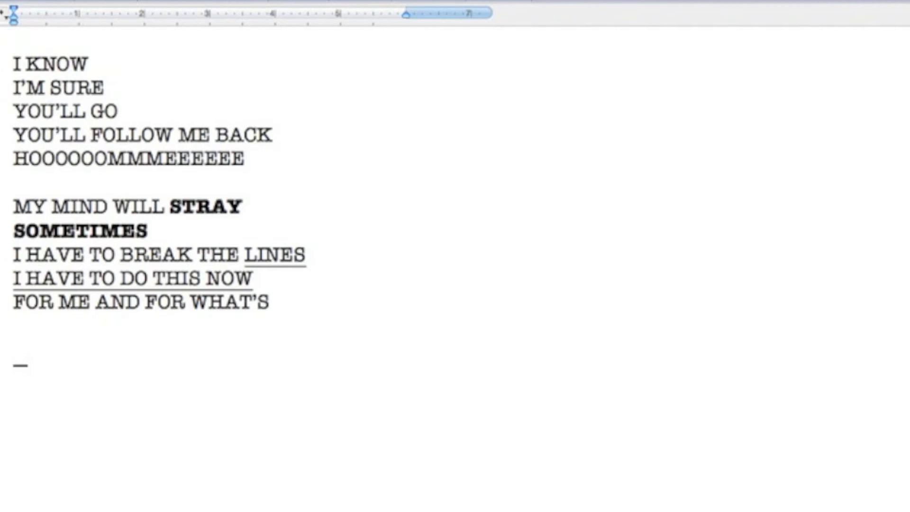
Close with RIGHT, 'NEXT TIME I'LL BE MORE CAREFUL' and 'OF WHAT LEAVES MY MIND.', last part bold.
{"action": "type", "text": "RIGHT"}
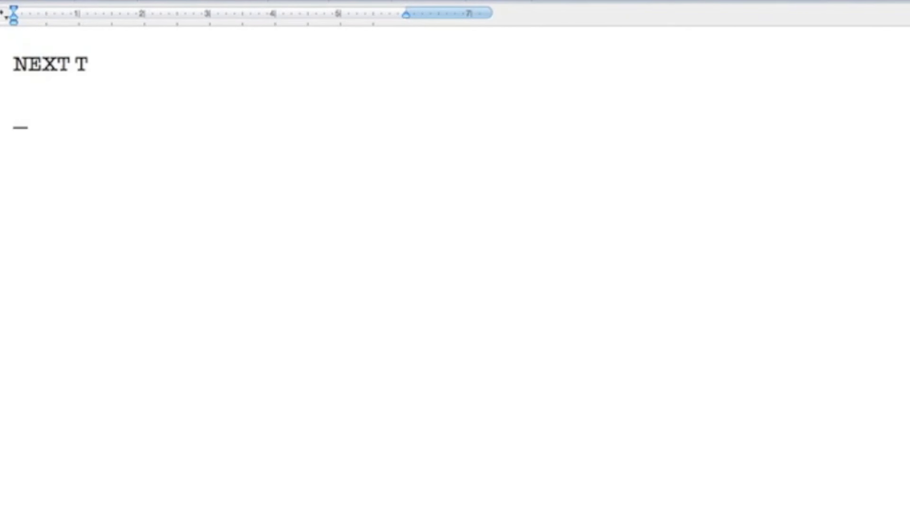
{"action": "type", "text": "IME I'LL BE MORE CAREFUL"}
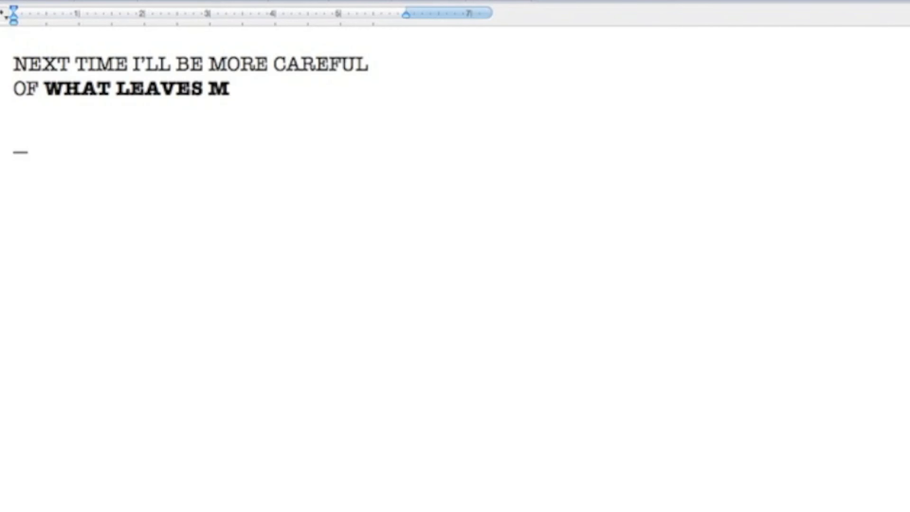
{"action": "type", "text": "Y MIND."}
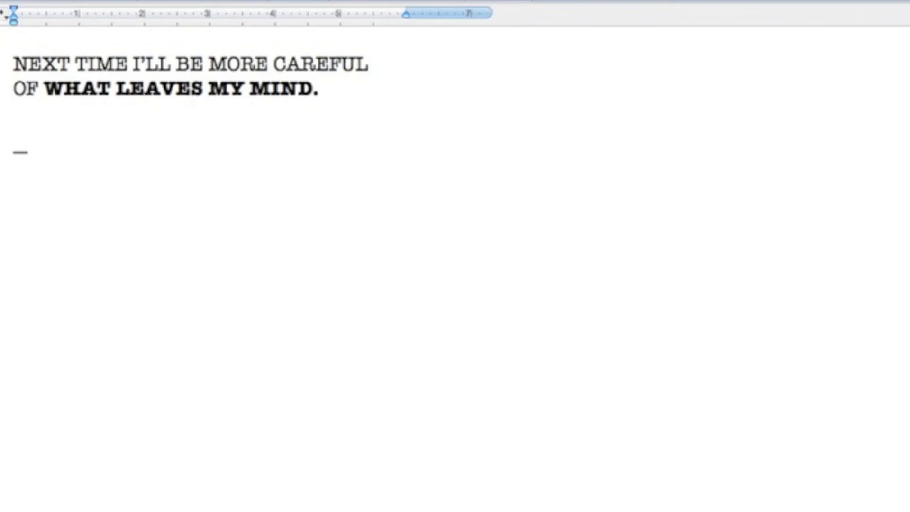